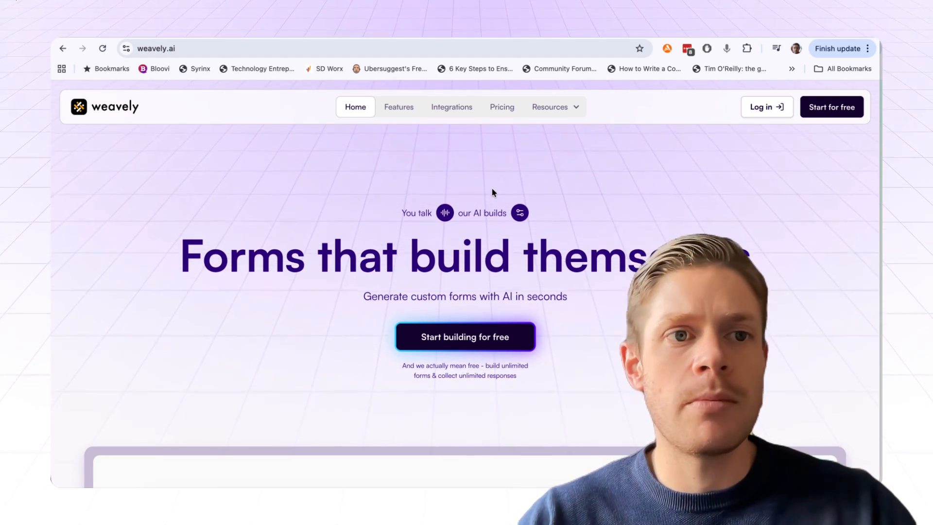
pyautogui.moveTo(530, 174)
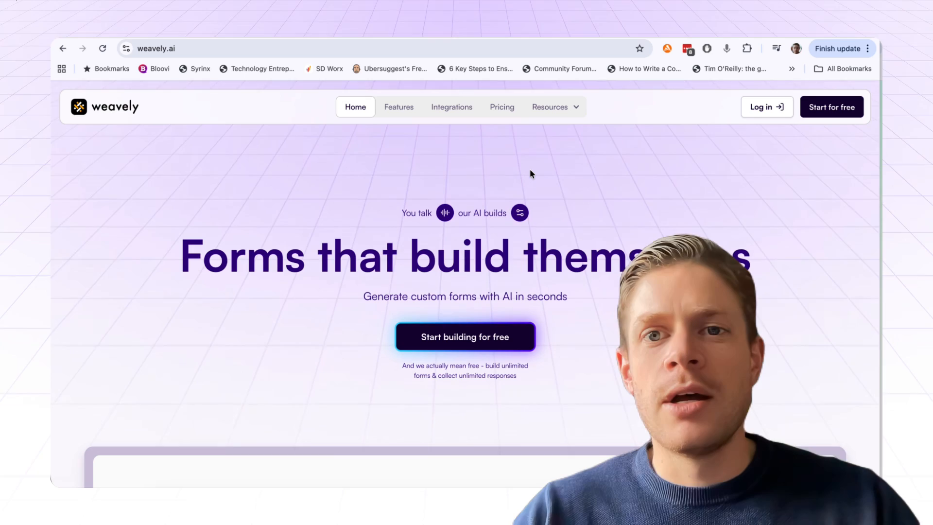
# - Go to Weavely's Google Doc to Form Converter from the Resources menu
pyautogui.click(550, 106)
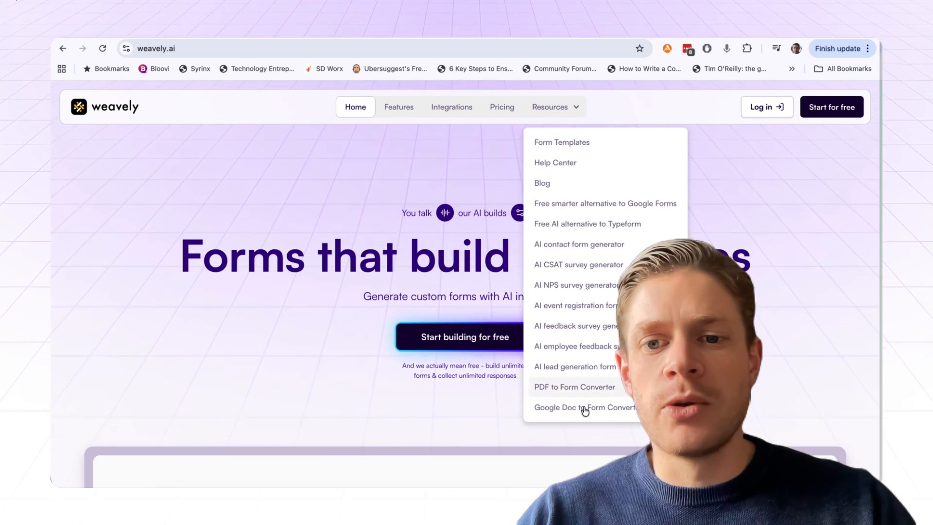
pyautogui.click(584, 407)
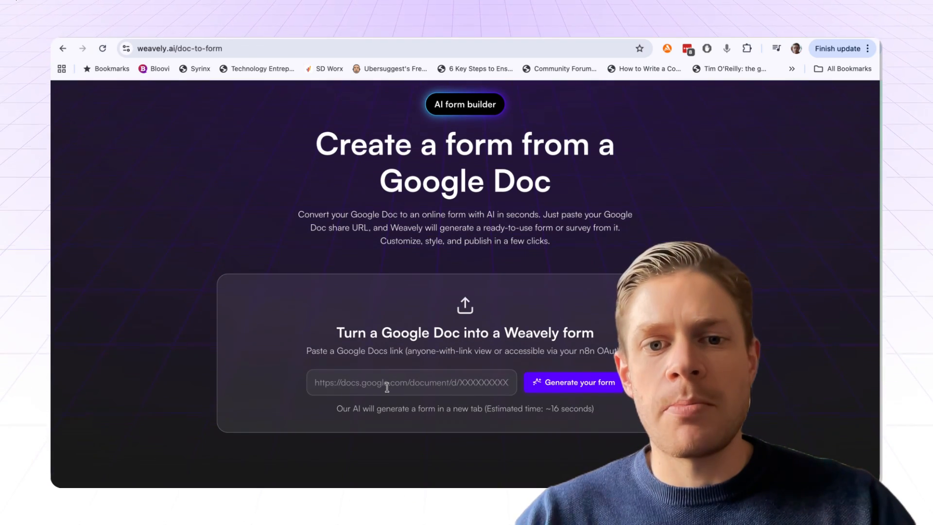
pyautogui.moveTo(522, 39)
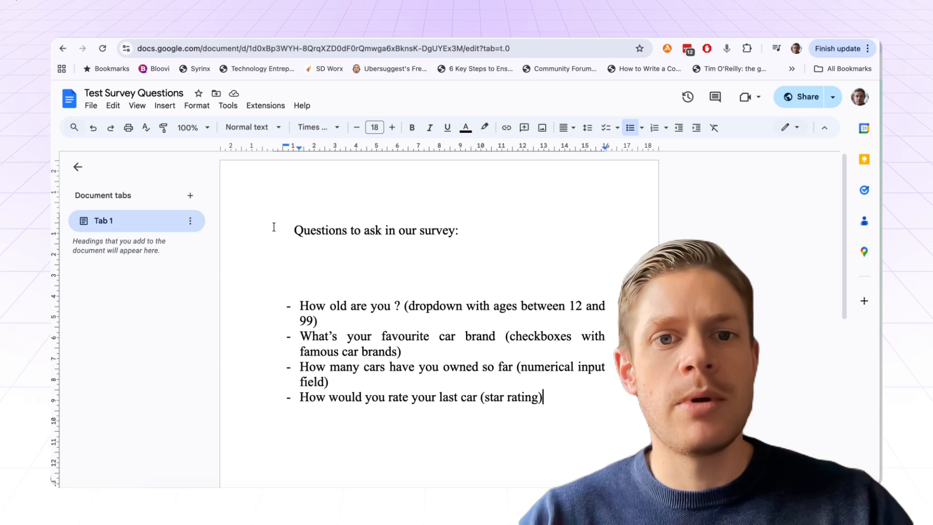
pyautogui.moveTo(348, 242)
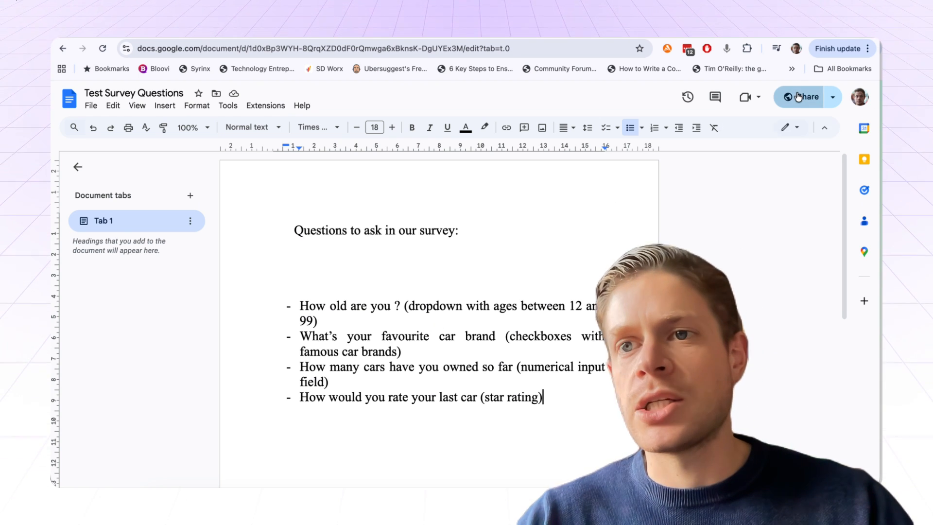
# - Copy the Test Survey Questions document's shareable link from its Share settings
pyautogui.click(805, 97)
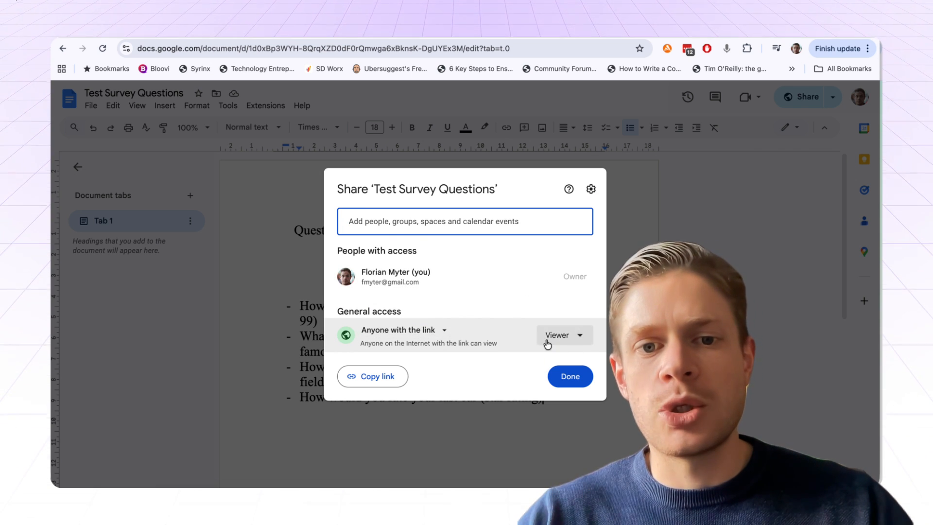
pyautogui.click(373, 376)
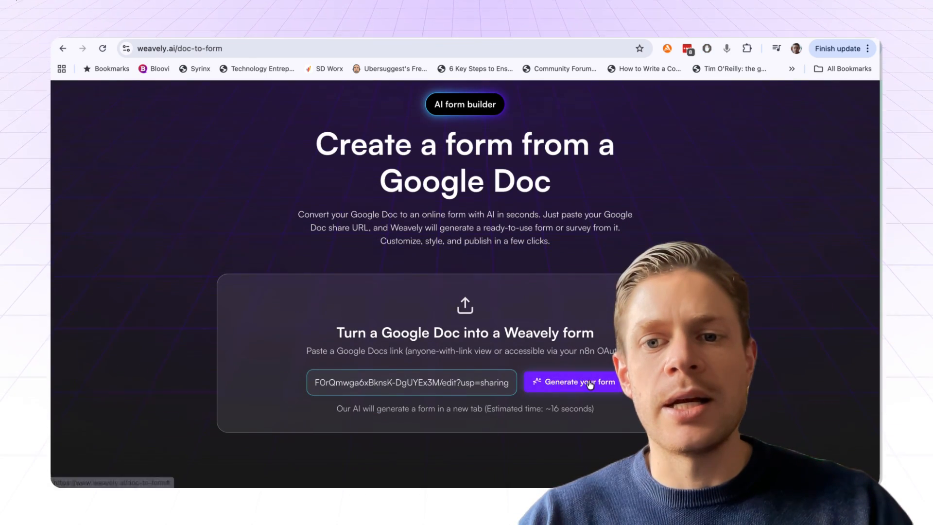
# - Generate a Weavely form from the pasted Google Doc link
pyautogui.click(577, 381)
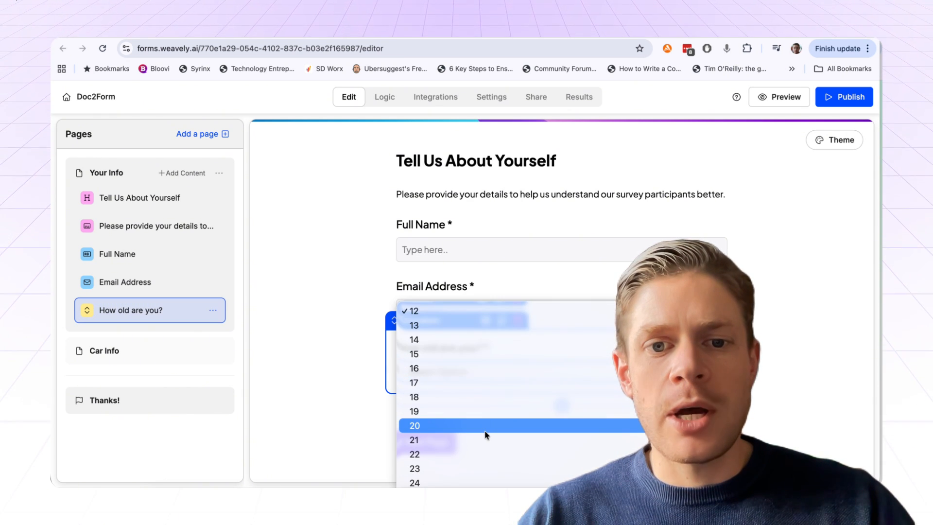
# - Review the age dropdown options, then switch to the Car Info page and its car brand checklist
pyautogui.scroll(-3)
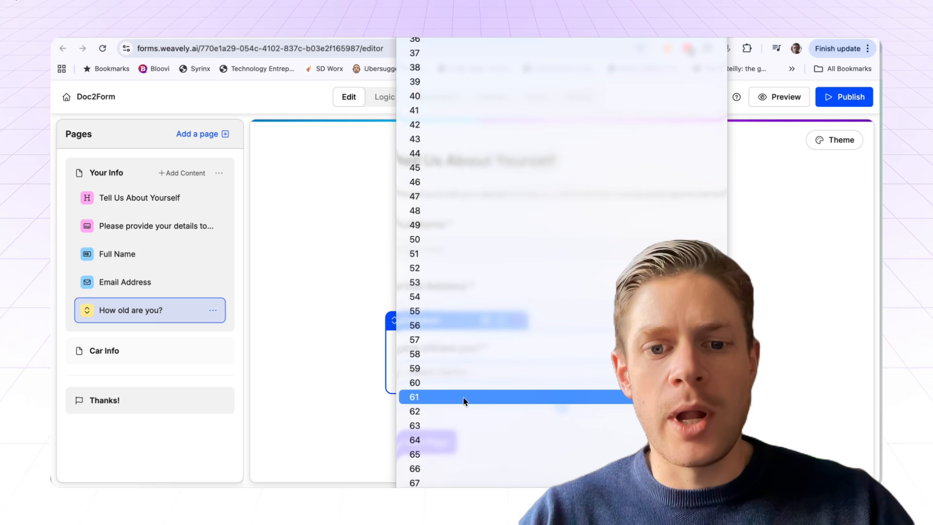
pyautogui.scroll(-3)
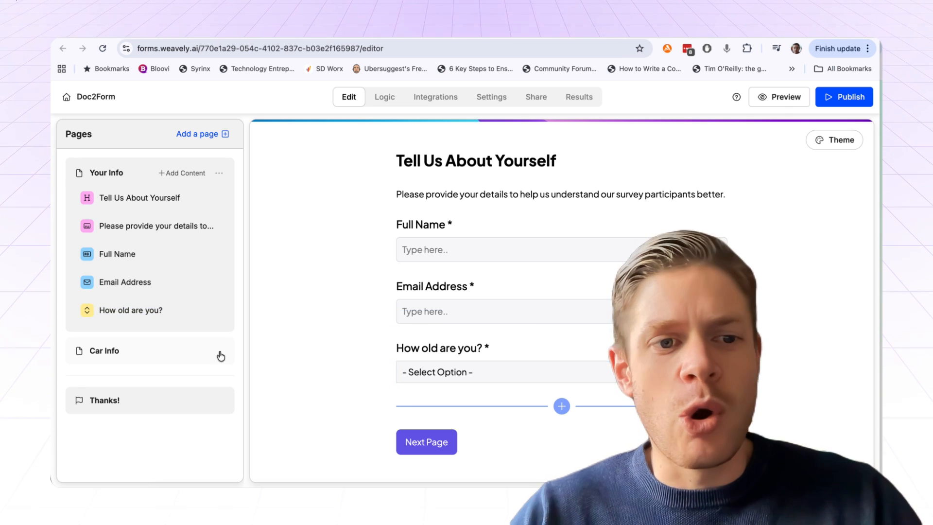
pyautogui.click(104, 351)
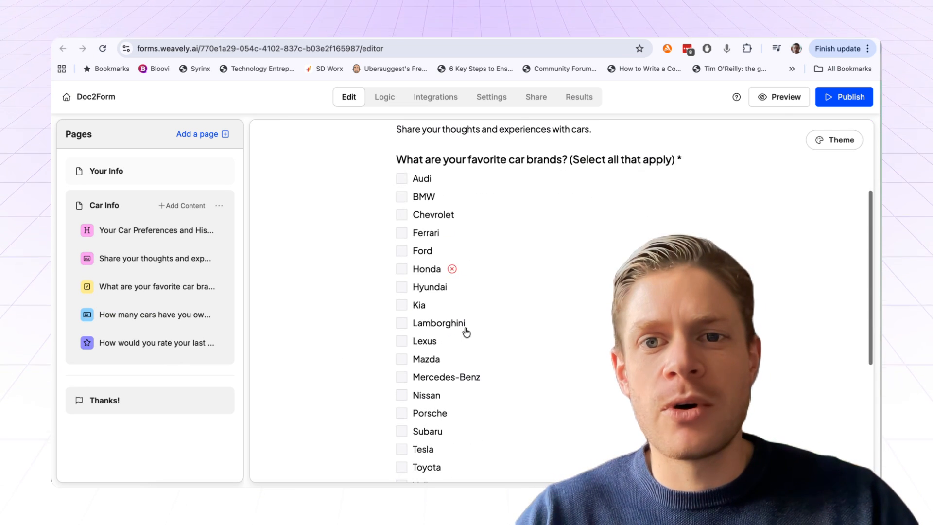
pyautogui.scroll(-3)
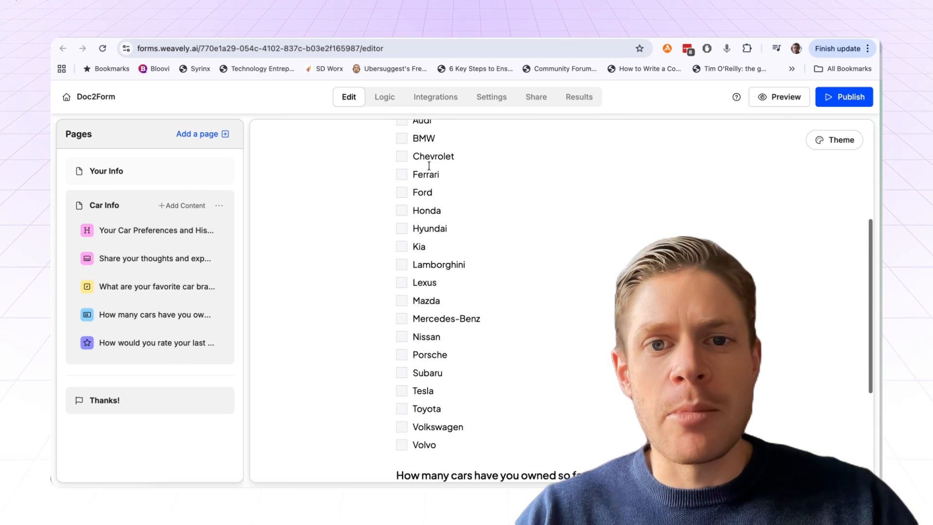
pyautogui.scroll(-3)
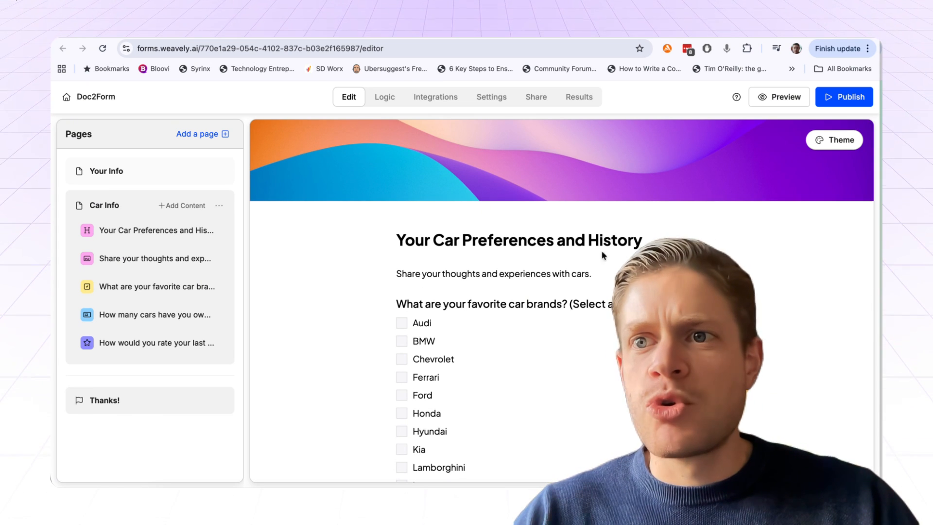
# - Apply a blue-background theme template to the form and return to the page list
pyautogui.click(833, 139)
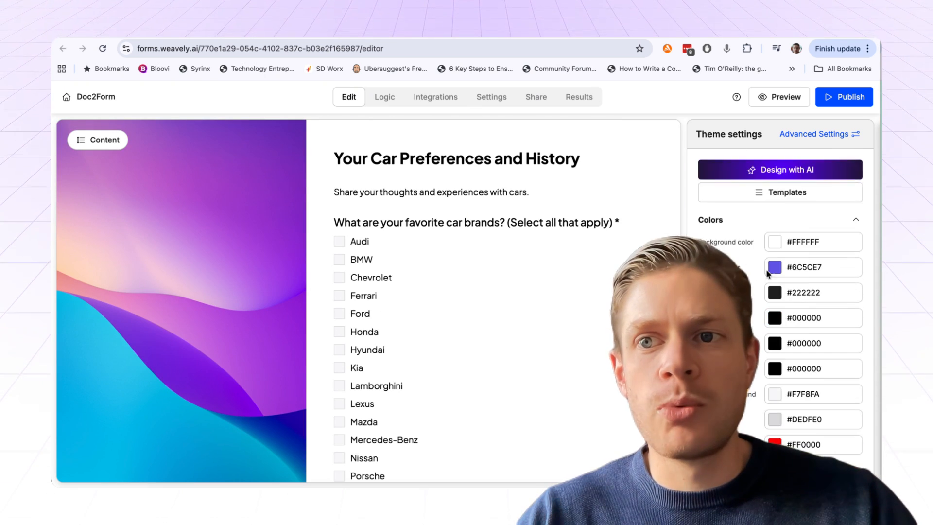
pyautogui.click(780, 191)
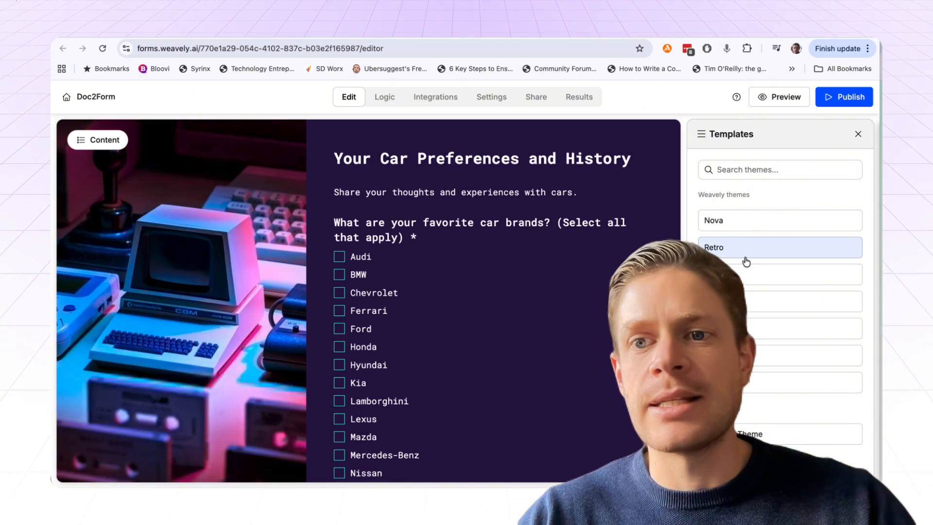
pyautogui.click(778, 301)
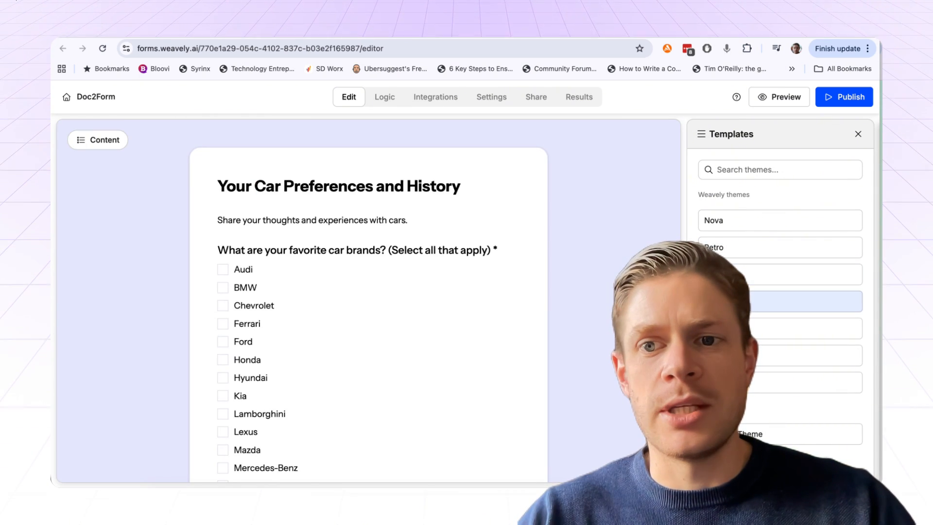
pyautogui.click(779, 301)
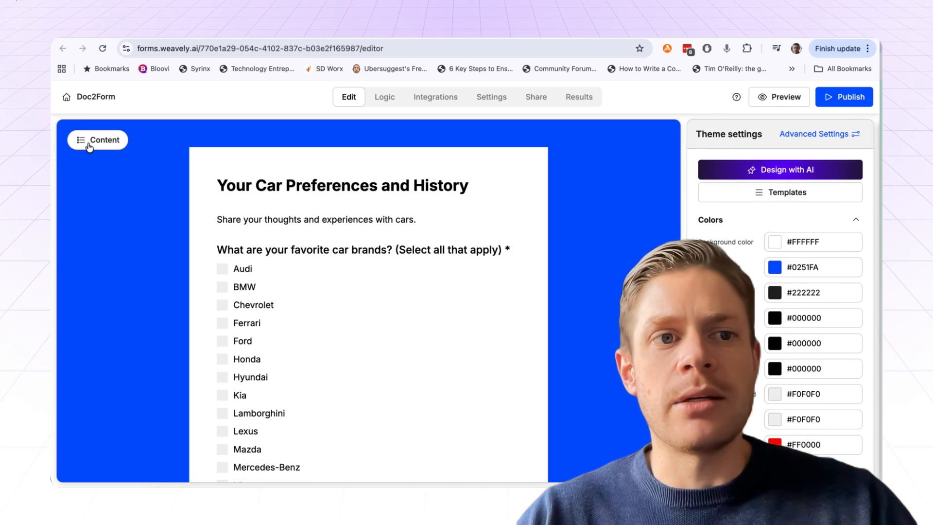
pyautogui.click(98, 140)
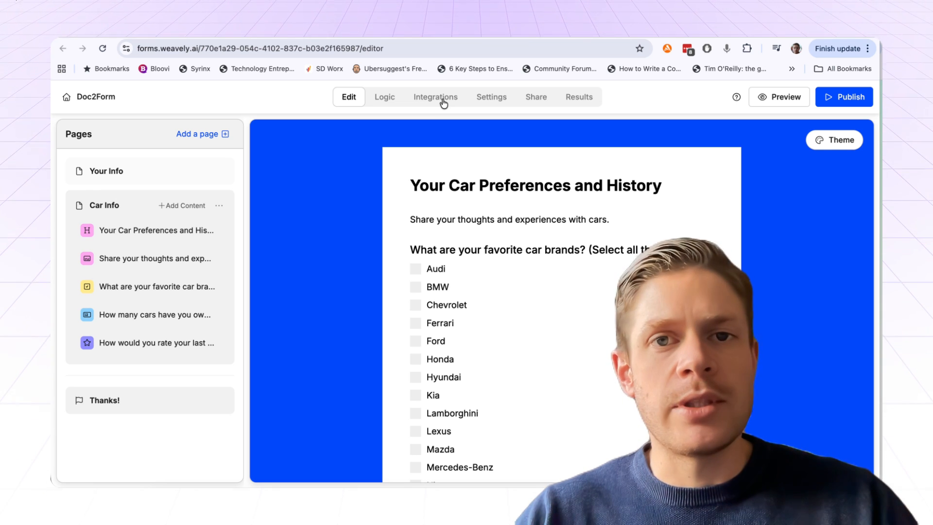
pyautogui.moveTo(458, 149)
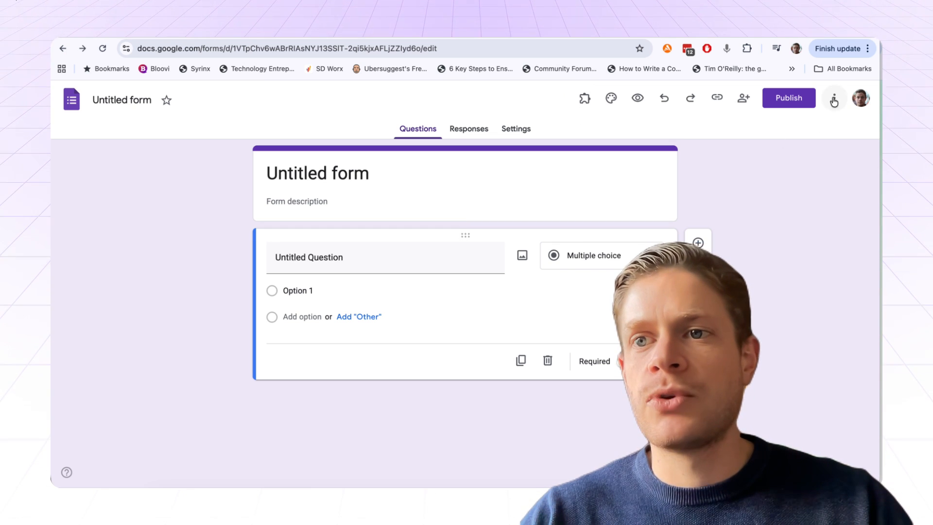
# - Search Forms add-ons for 'AI Form Builder' and select the installed add-on
pyautogui.click(834, 98)
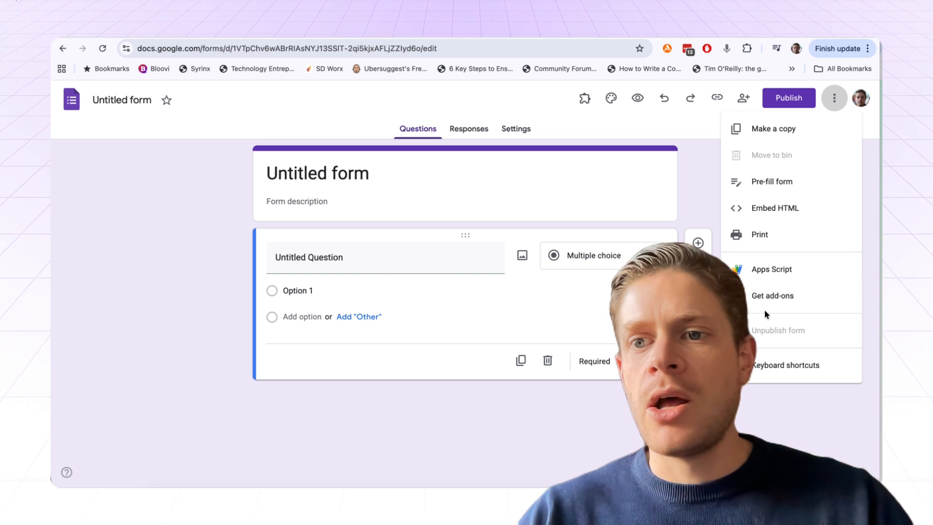
pyautogui.click(773, 296)
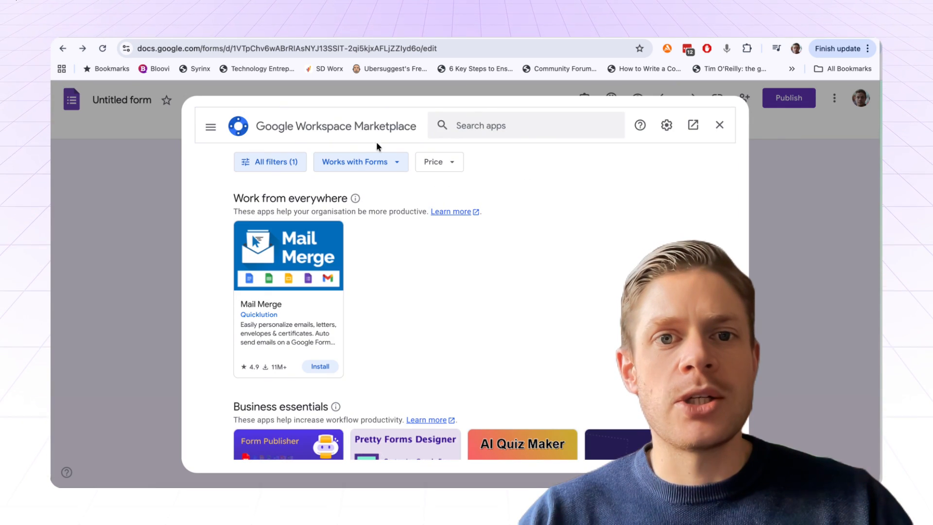
pyautogui.write('AI Forl b')
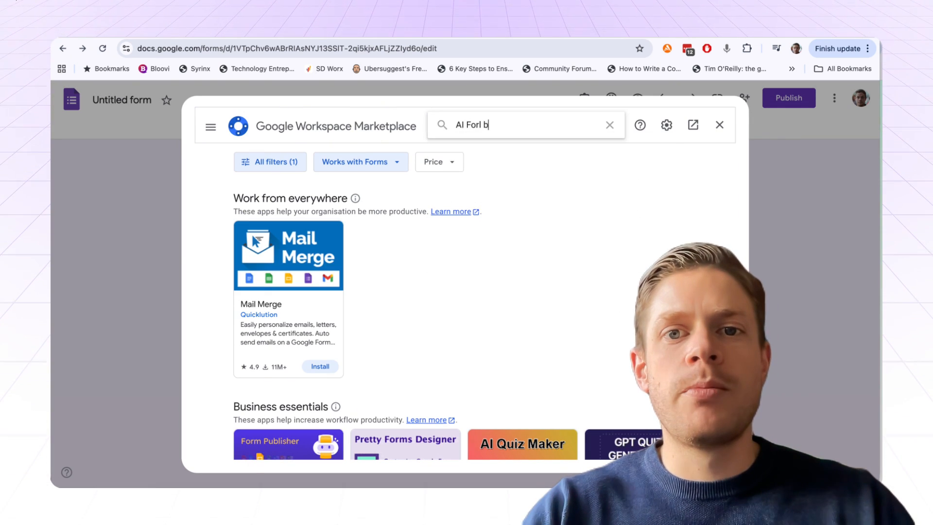
pyautogui.write('AI Form')
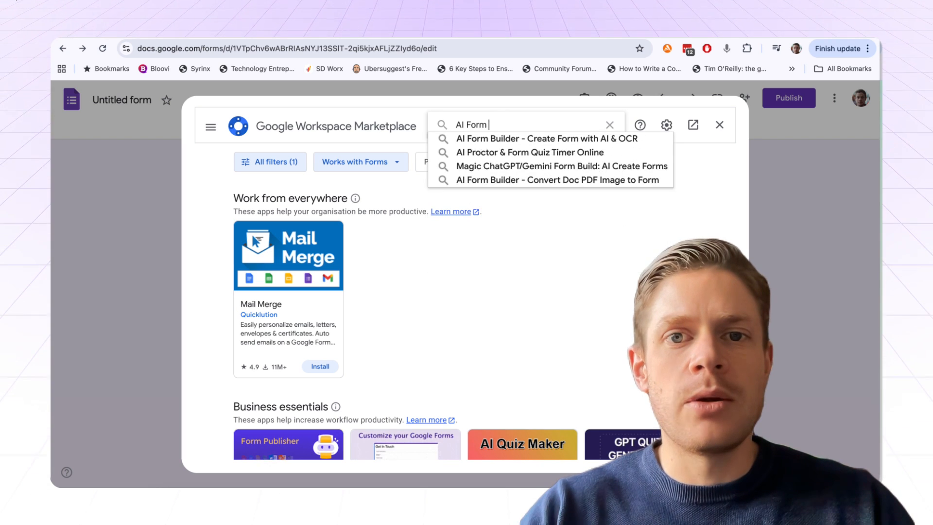
pyautogui.click(558, 180)
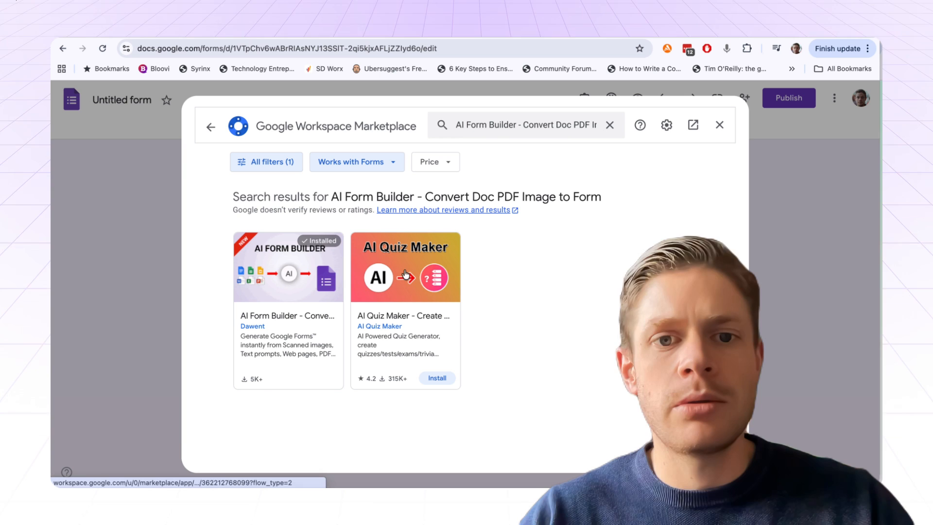
pyautogui.click(719, 125)
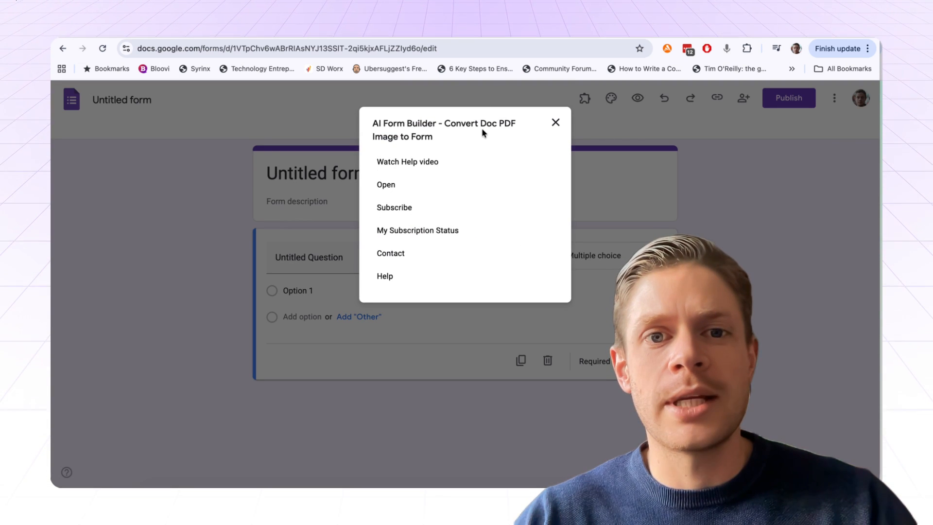
# - Launch AI Form Builder, set question source to Drive File / Prompt, and start choosing a file
pyautogui.click(555, 123)
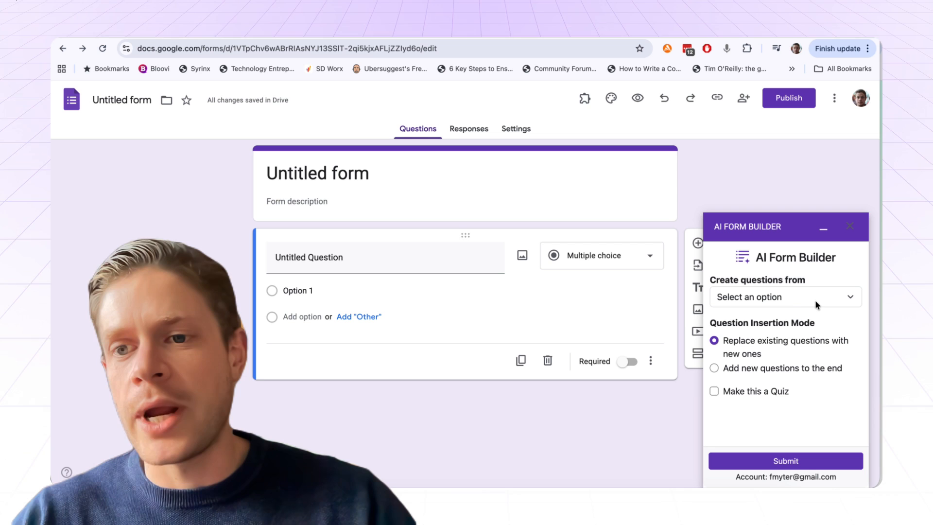
pyautogui.click(784, 296)
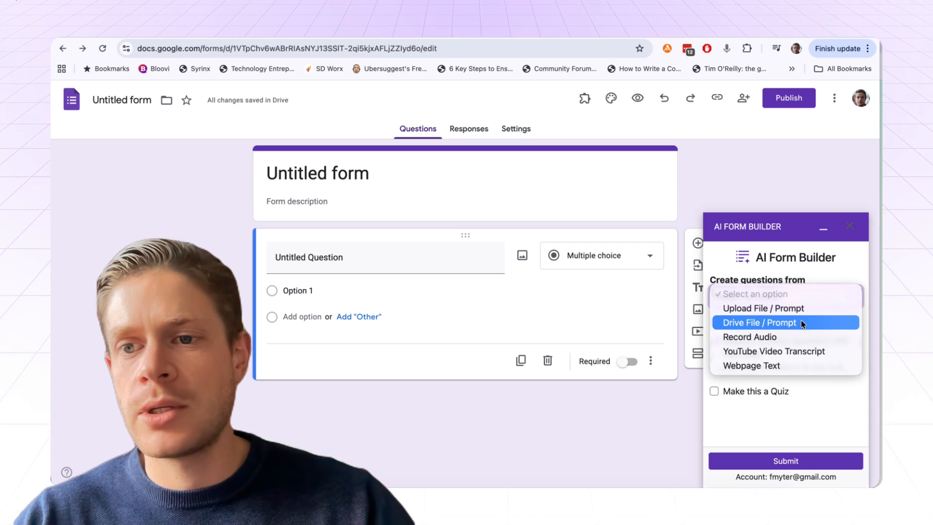
pyautogui.click(759, 321)
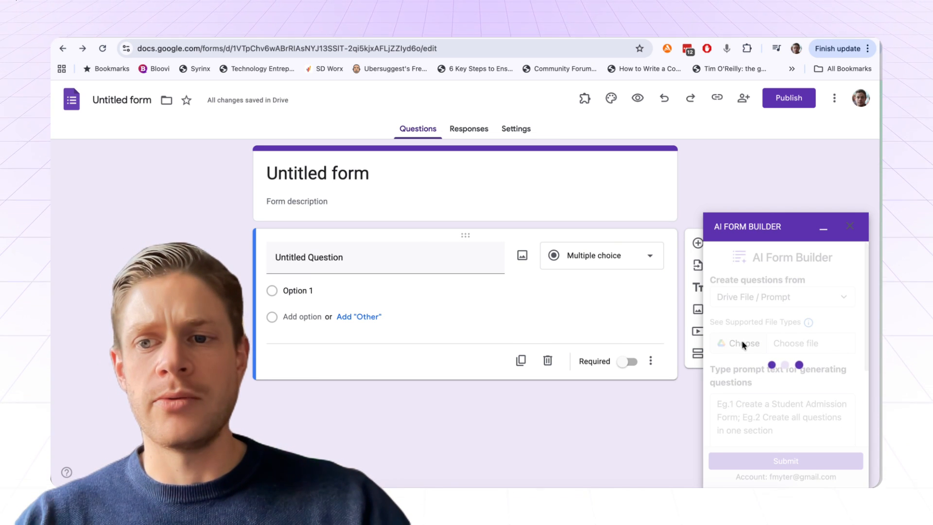
pyautogui.click(743, 343)
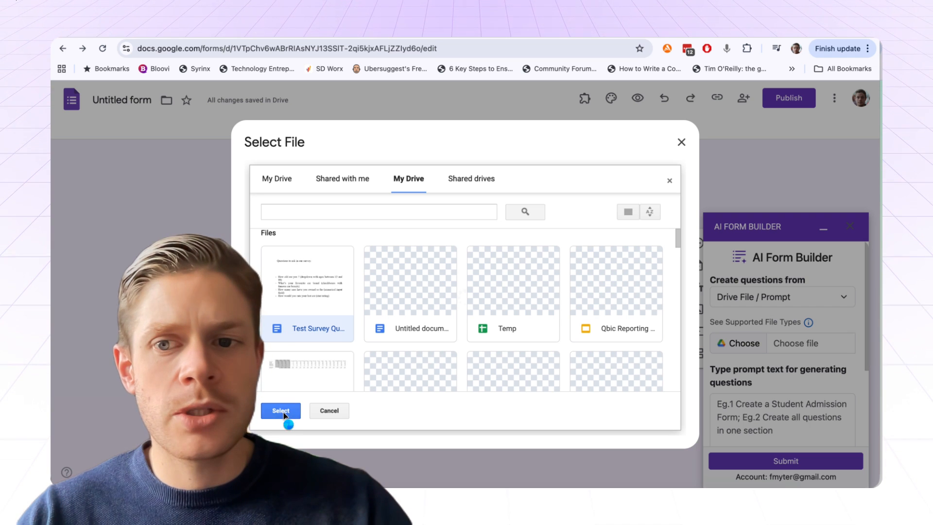
# - Use the Test Survey document as the source for generating the form's questions
pyautogui.click(280, 411)
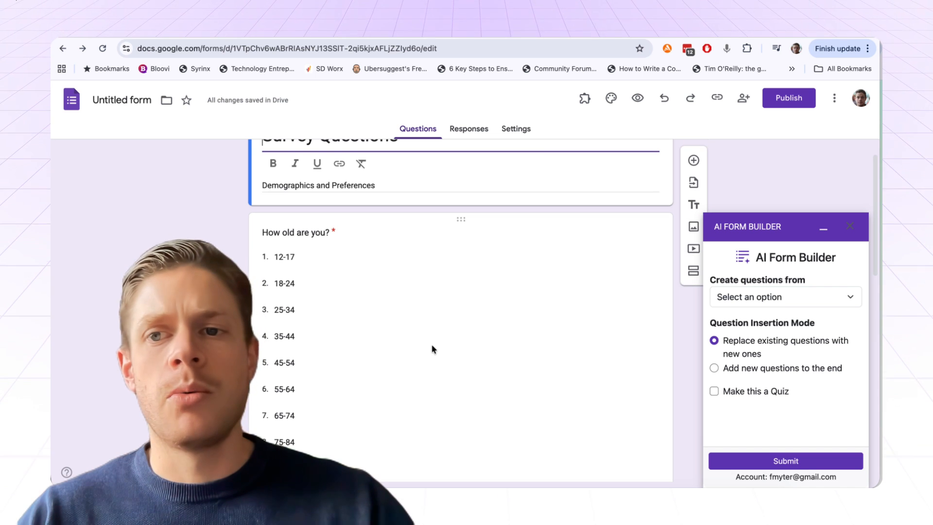
# - Collapse the AI Form Builder panel and scroll through the generated Survey Questions
pyautogui.click(823, 228)
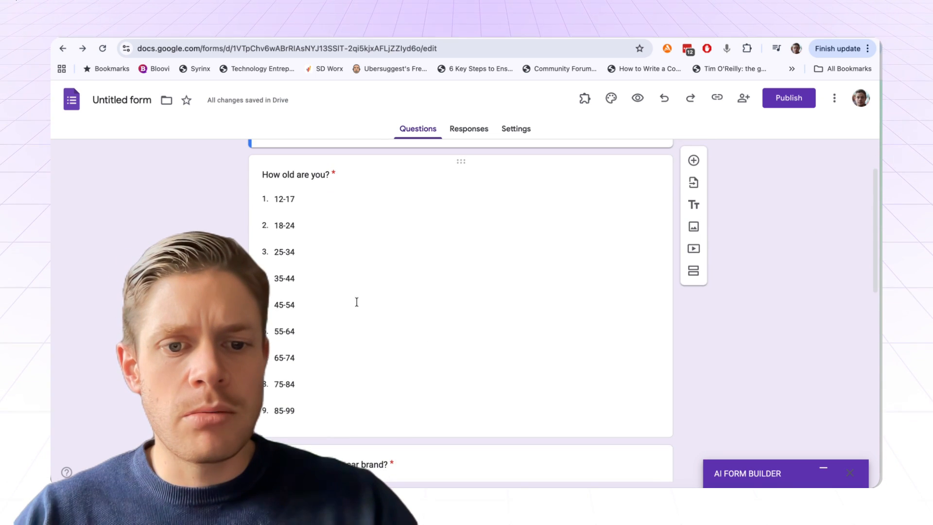
pyautogui.scroll(-3)
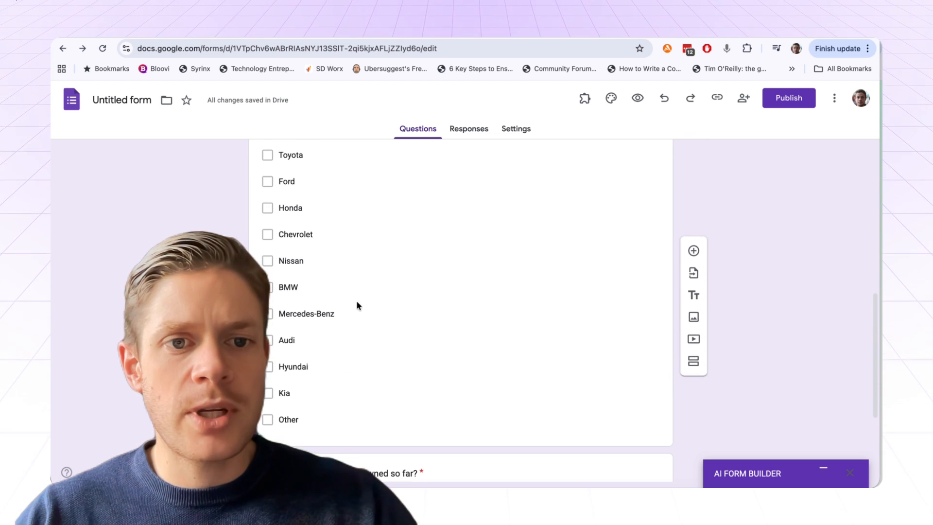
pyautogui.scroll(-3)
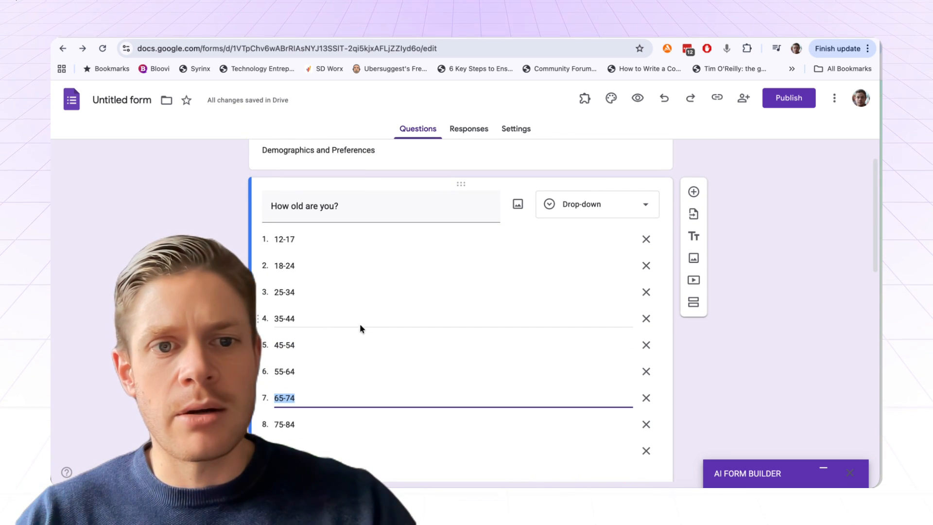
pyautogui.scroll(3)
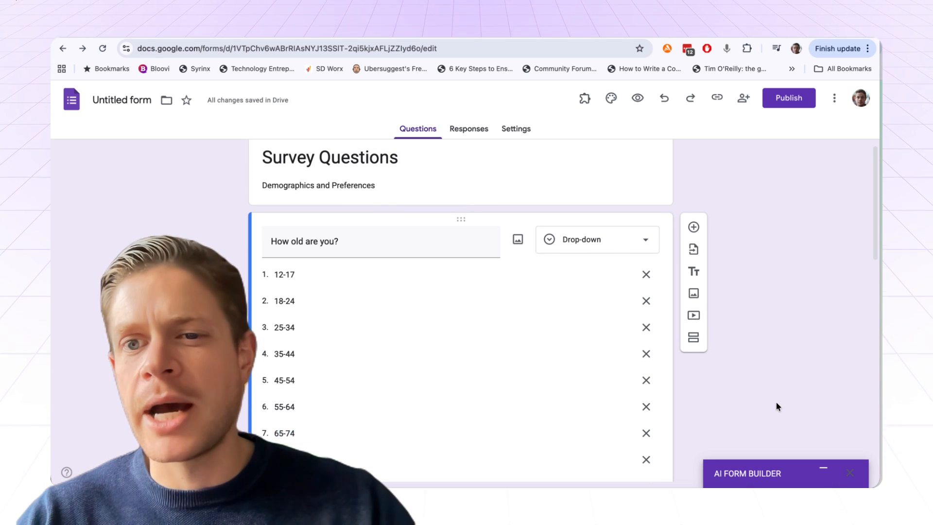
pyautogui.scroll(-3)
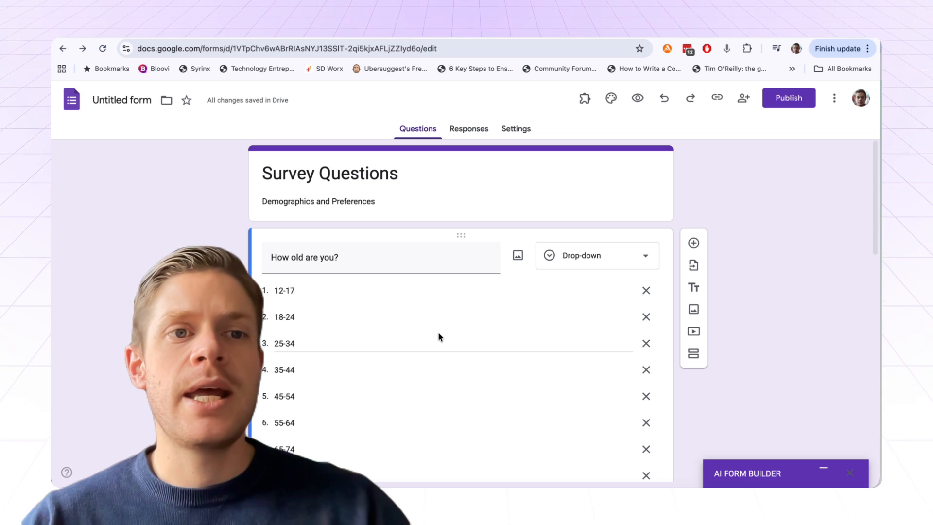
pyautogui.moveTo(584, 98)
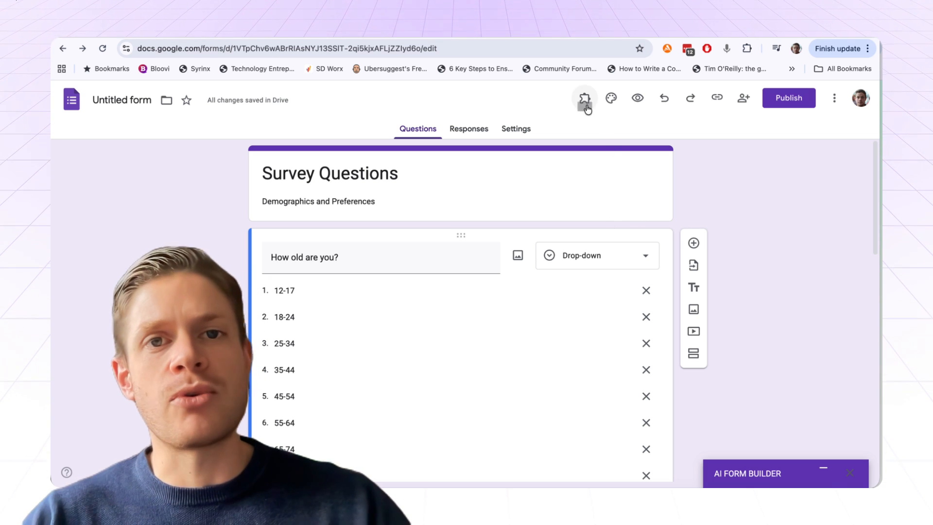
pyautogui.moveTo(584, 98)
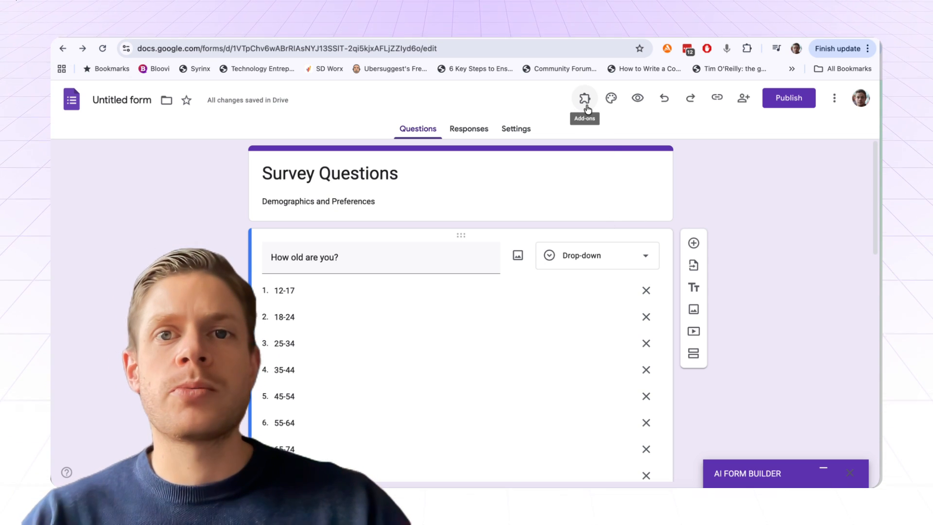